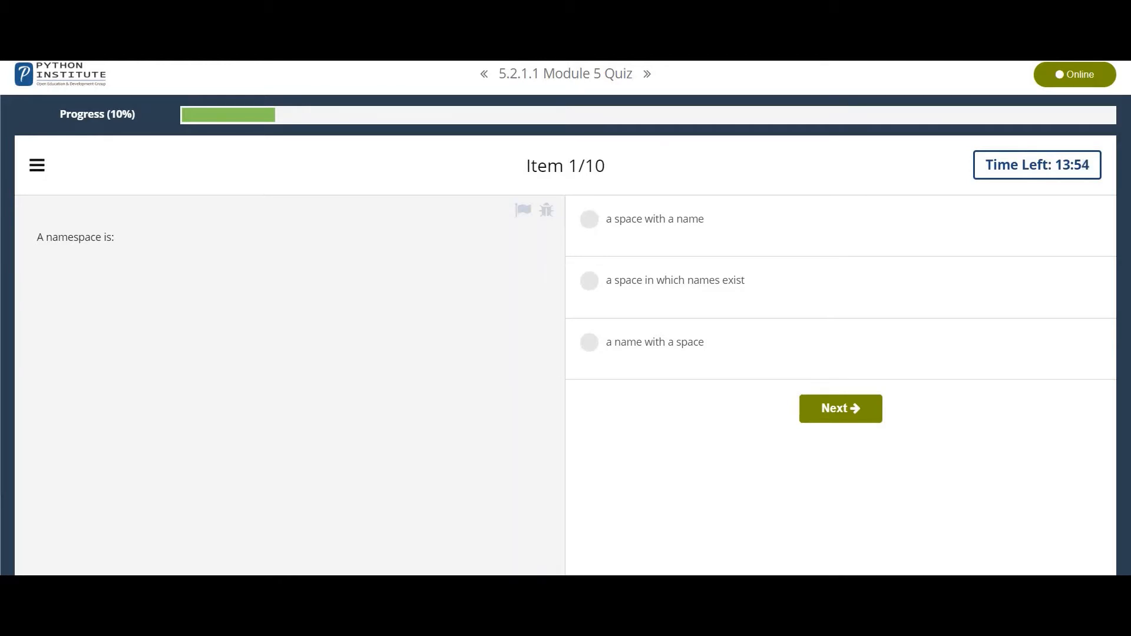
Answer items 1–3: namespace is where names exist, 'from math import pi', packages can contain modules.
{"action": "left_click", "coordinate": [589, 280]}
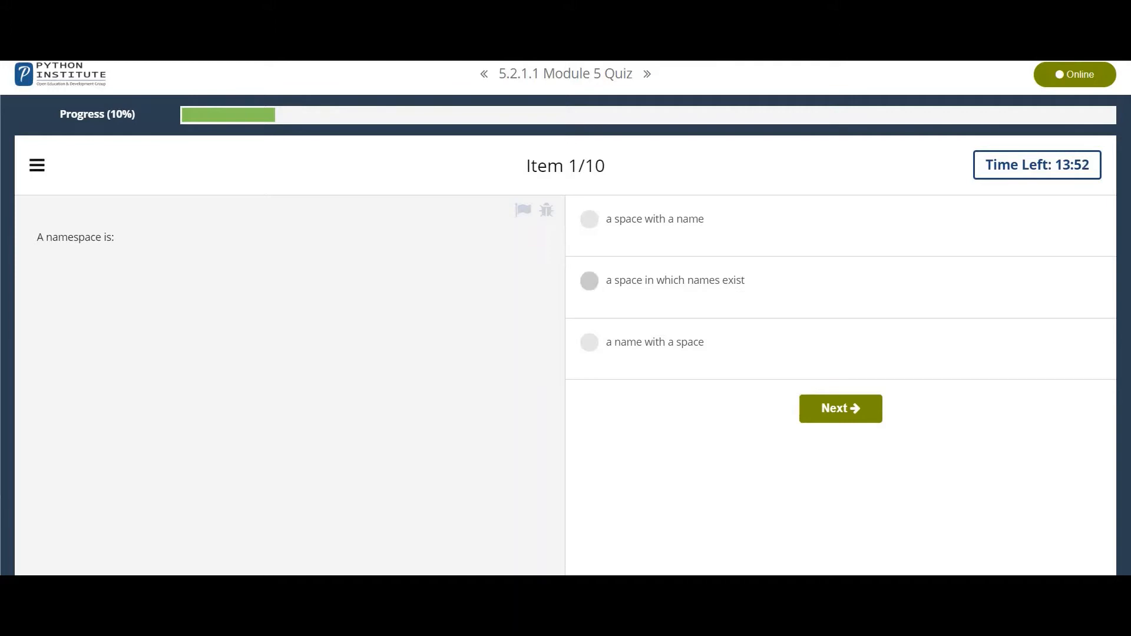
{"action": "left_click", "coordinate": [840, 409]}
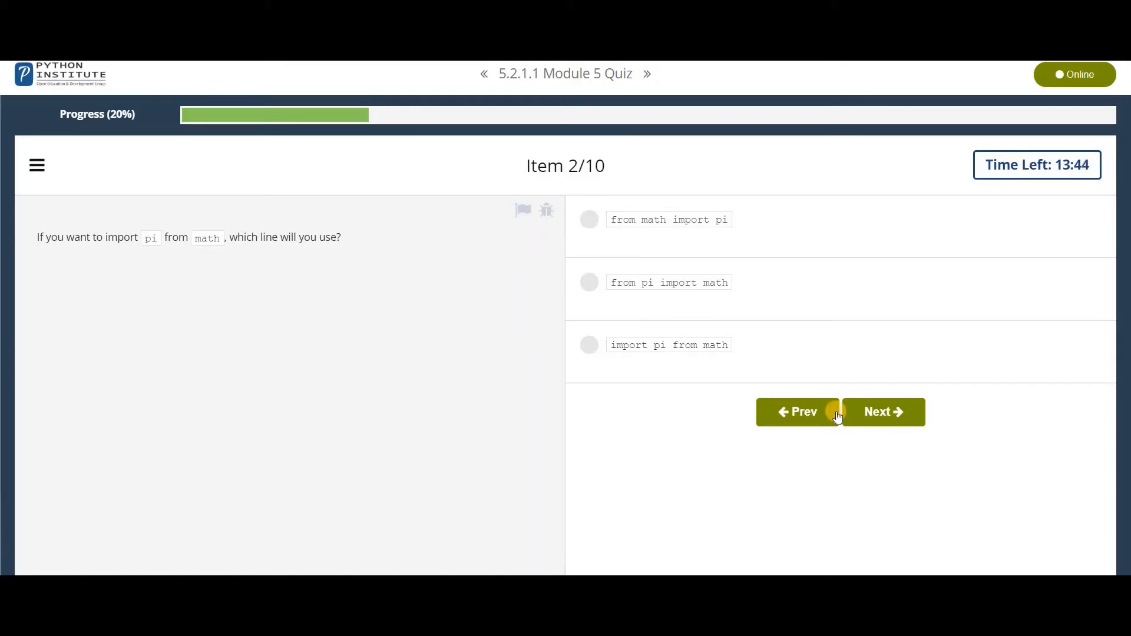
{"action": "left_click", "coordinate": [589, 219]}
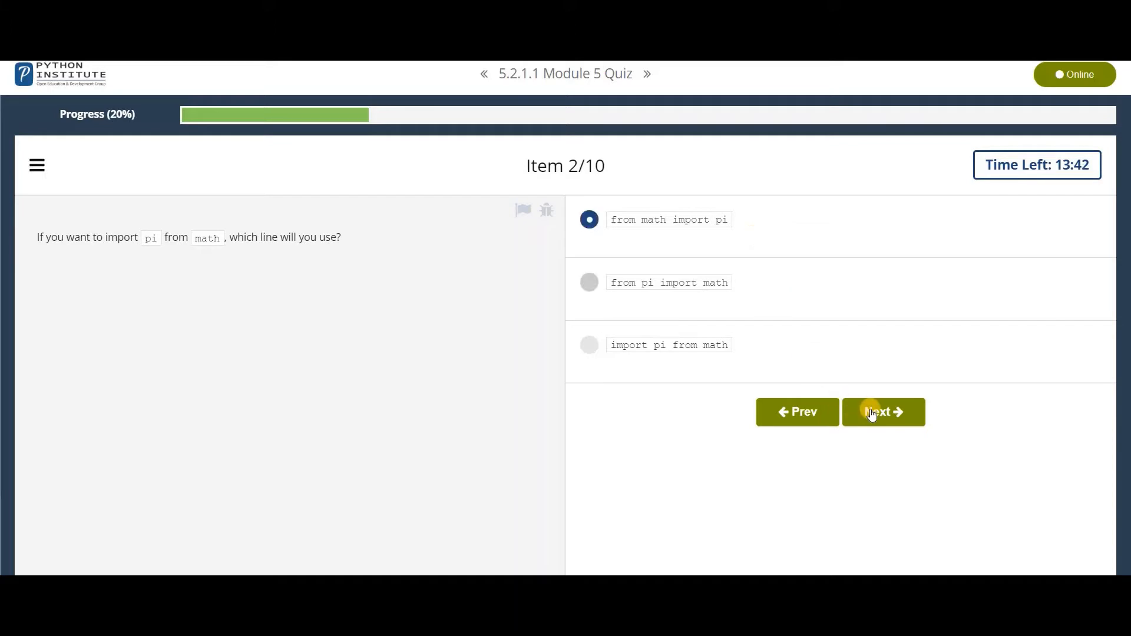
{"action": "left_click", "coordinate": [882, 413]}
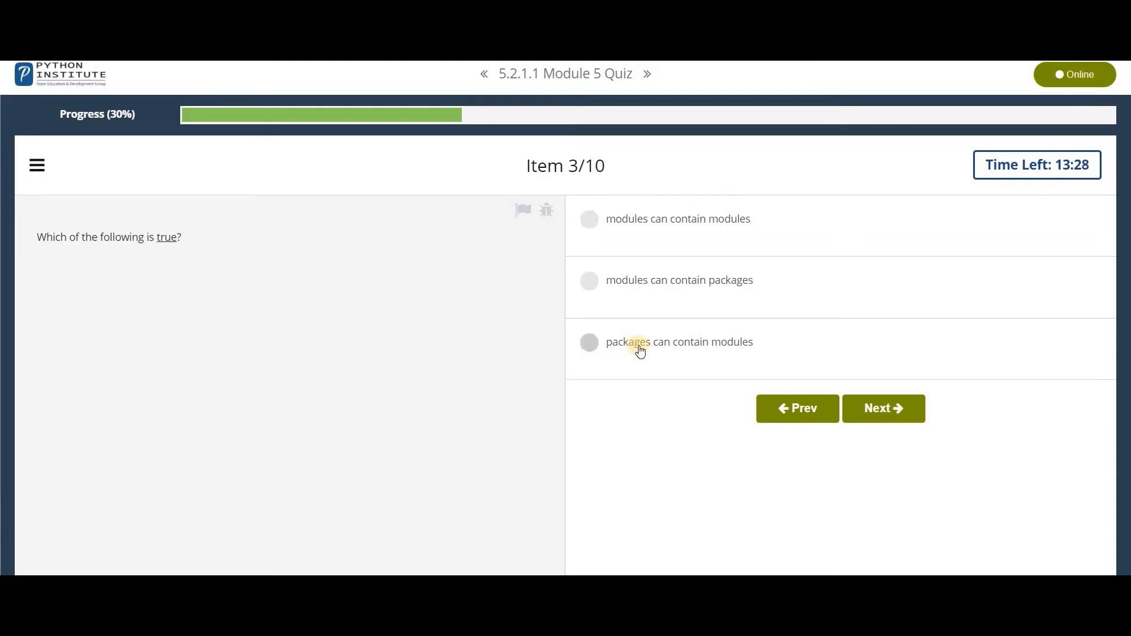
{"action": "left_click", "coordinate": [589, 342]}
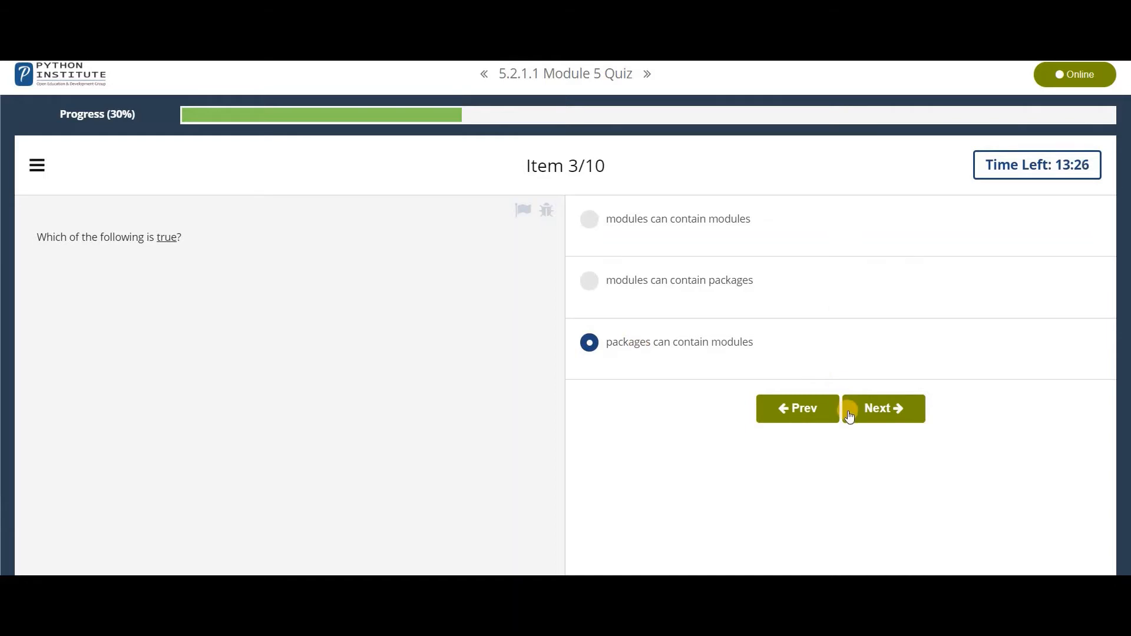
{"action": "left_click", "coordinate": [882, 409]}
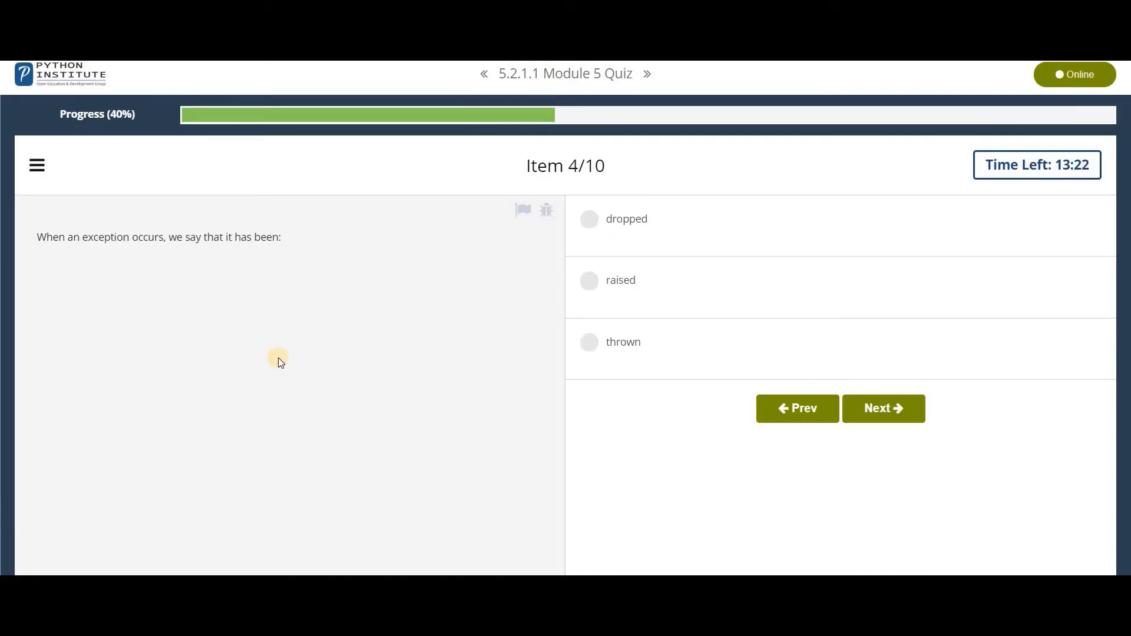
{"action": "mouse_move", "coordinate": [638, 281]}
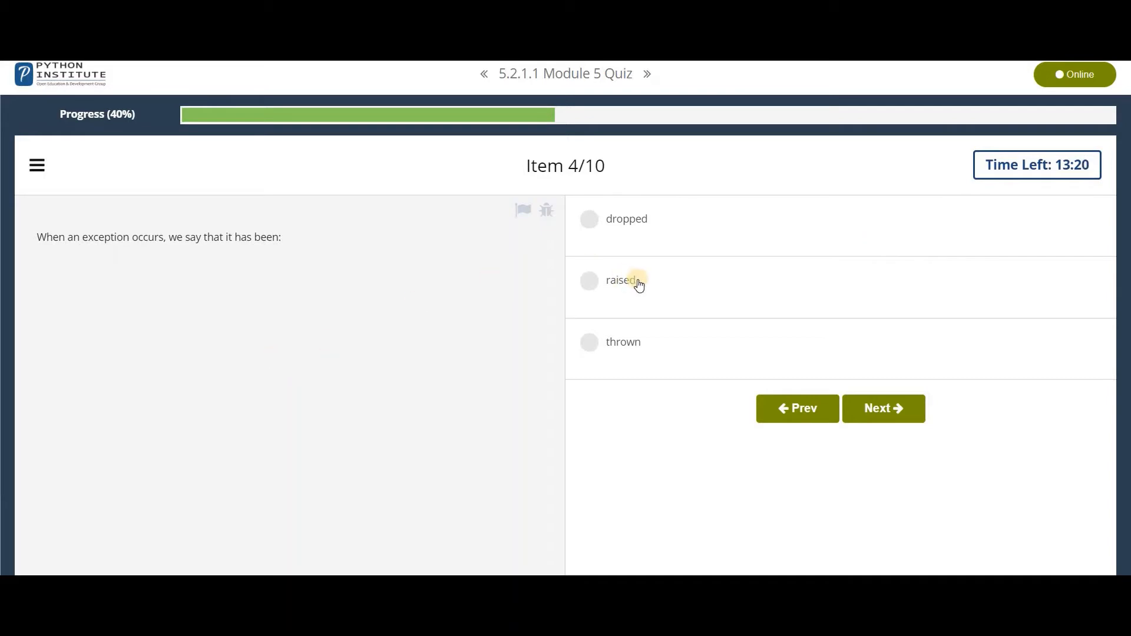
Answer items 4–5: the exception has been raised, the first matching branch runs.
{"action": "left_click", "coordinate": [882, 409]}
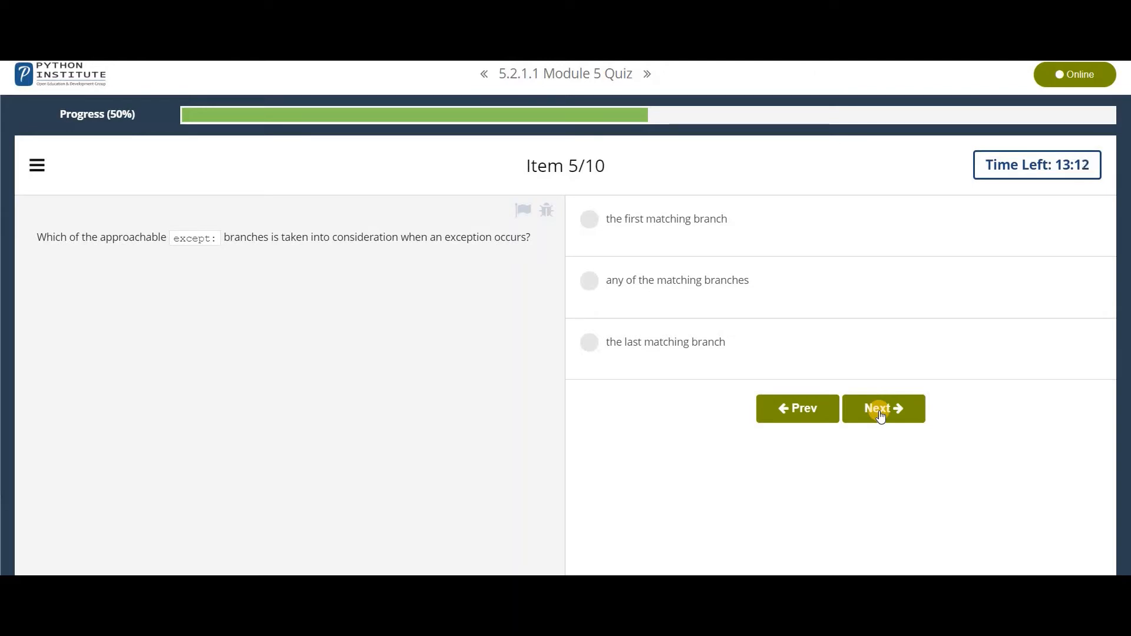
{"action": "mouse_move", "coordinate": [682, 248]}
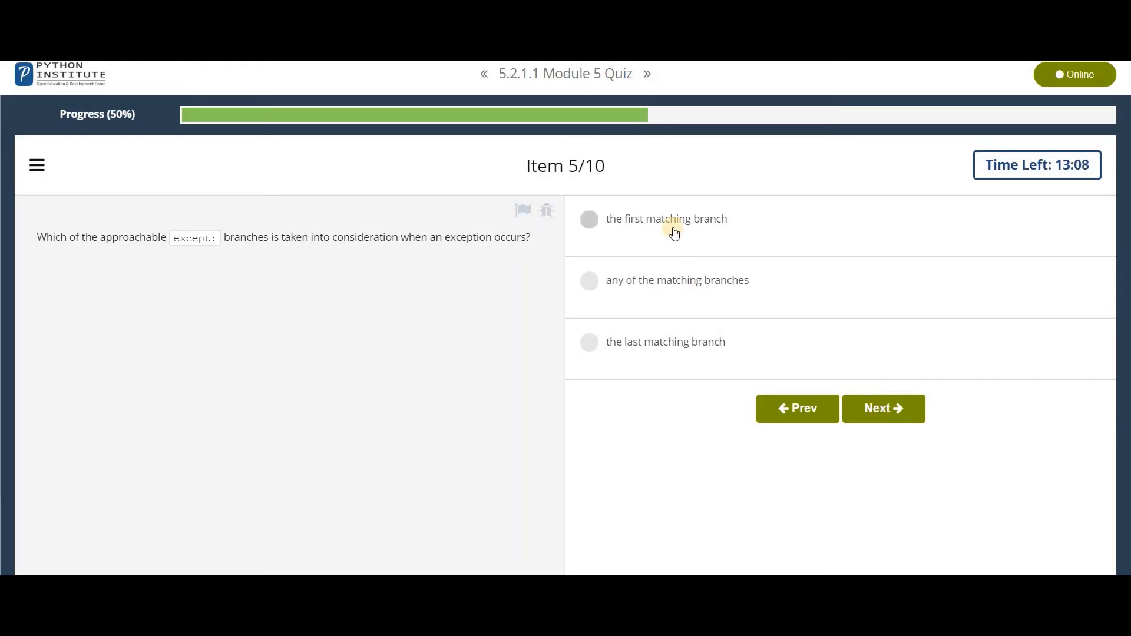
{"action": "left_click", "coordinate": [589, 220]}
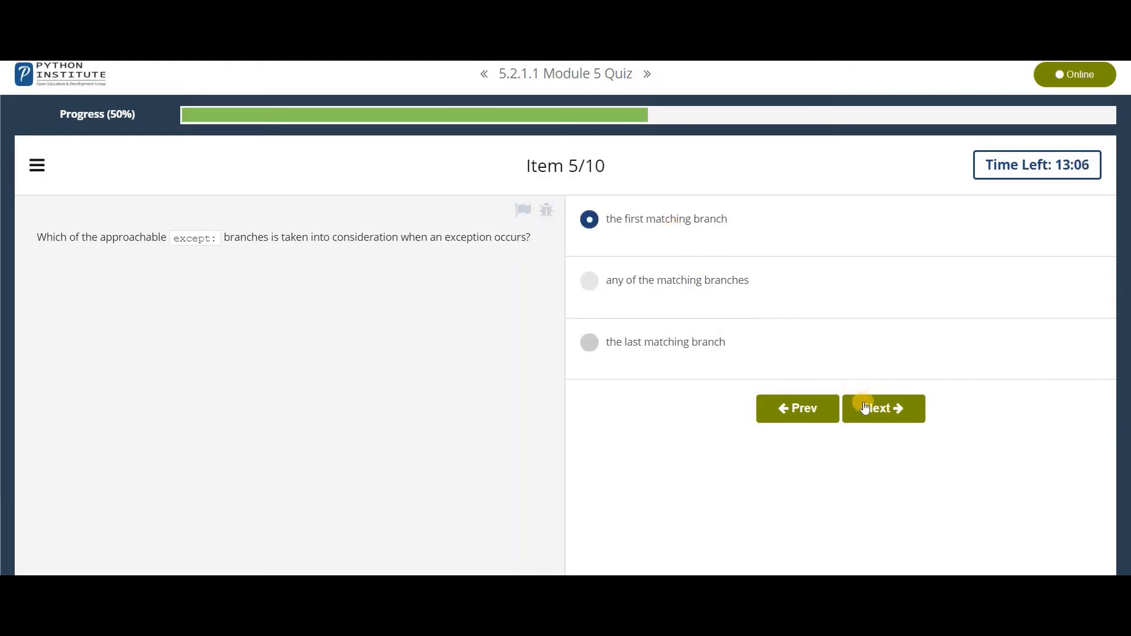
{"action": "left_click", "coordinate": [883, 409]}
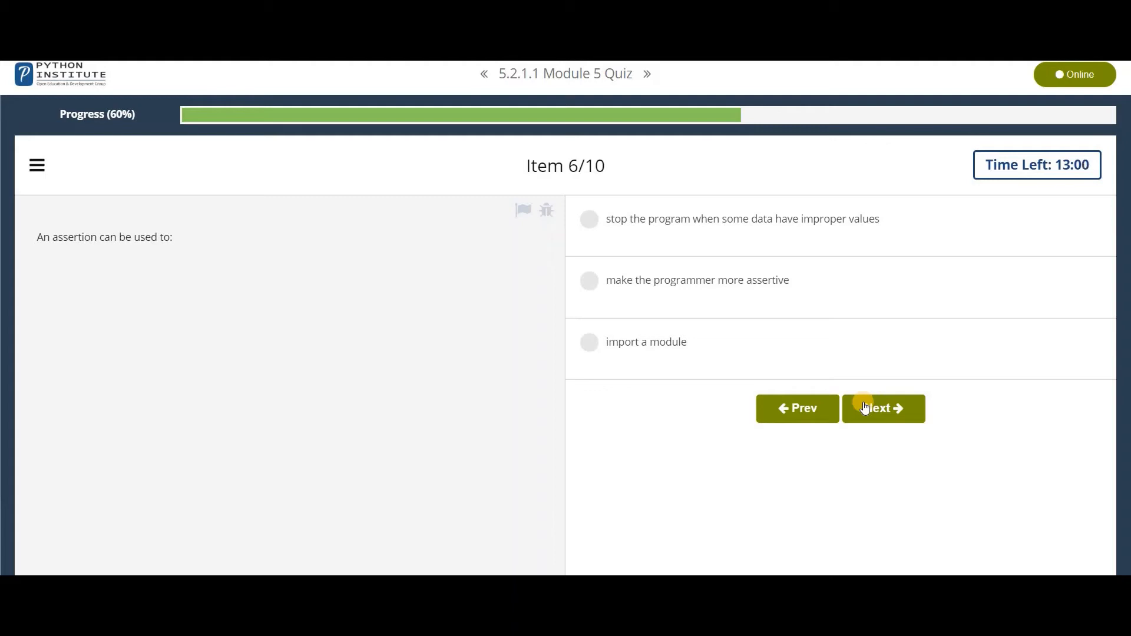
Answer items 6–7: assertions stop programs on improper data, a code point is a number.
{"action": "left_click", "coordinate": [589, 219]}
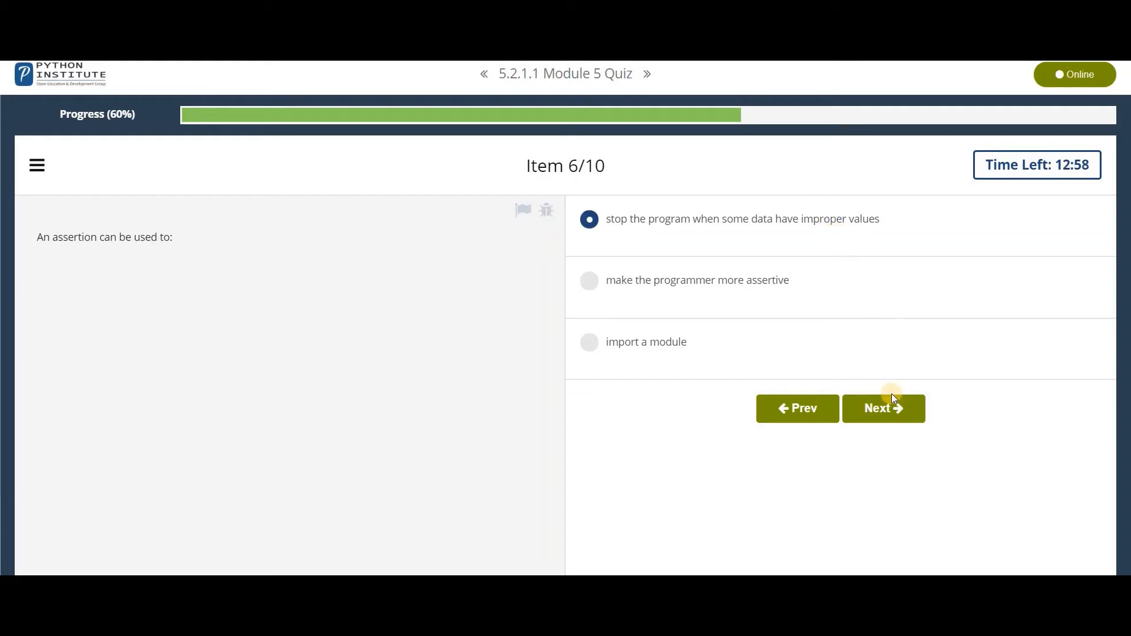
{"action": "left_click", "coordinate": [882, 407]}
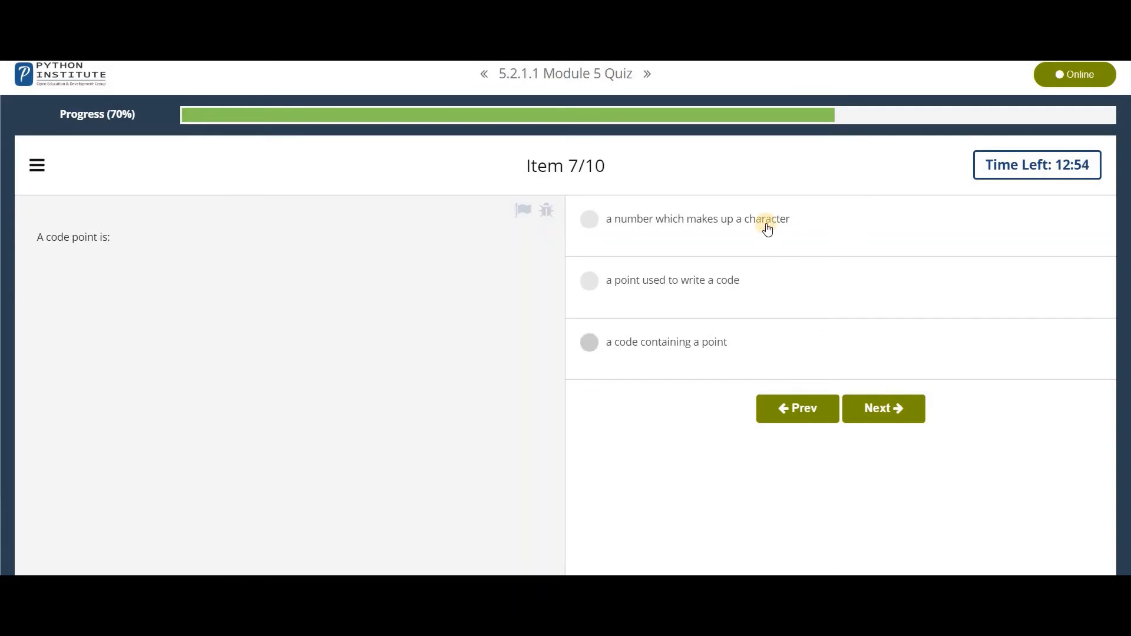
{"action": "left_click", "coordinate": [589, 219]}
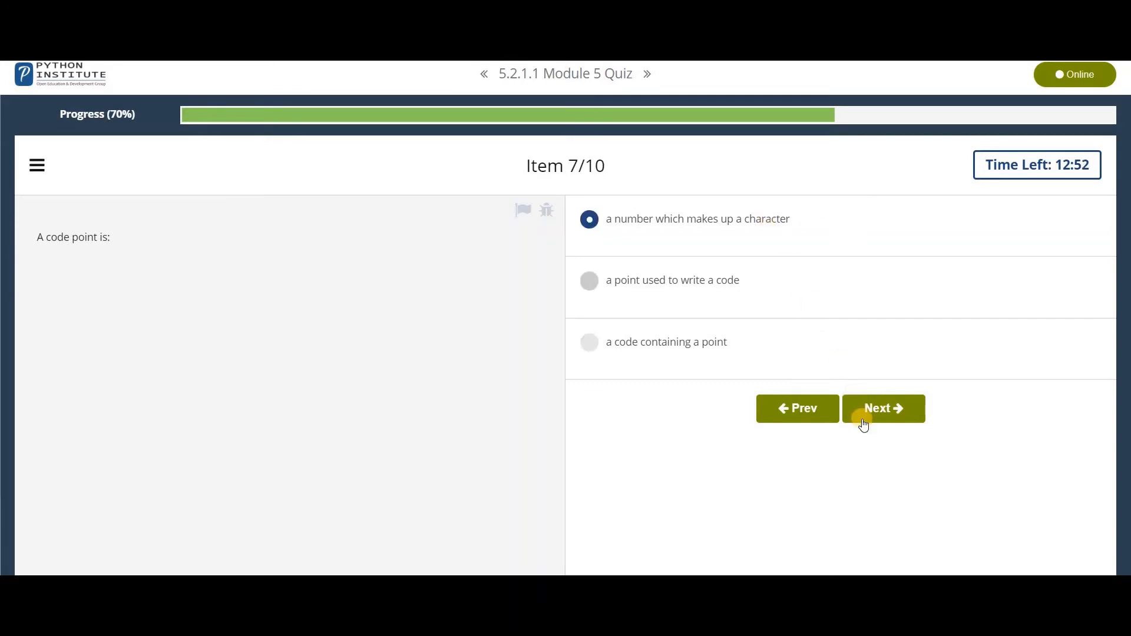
{"action": "left_click", "coordinate": [883, 409]}
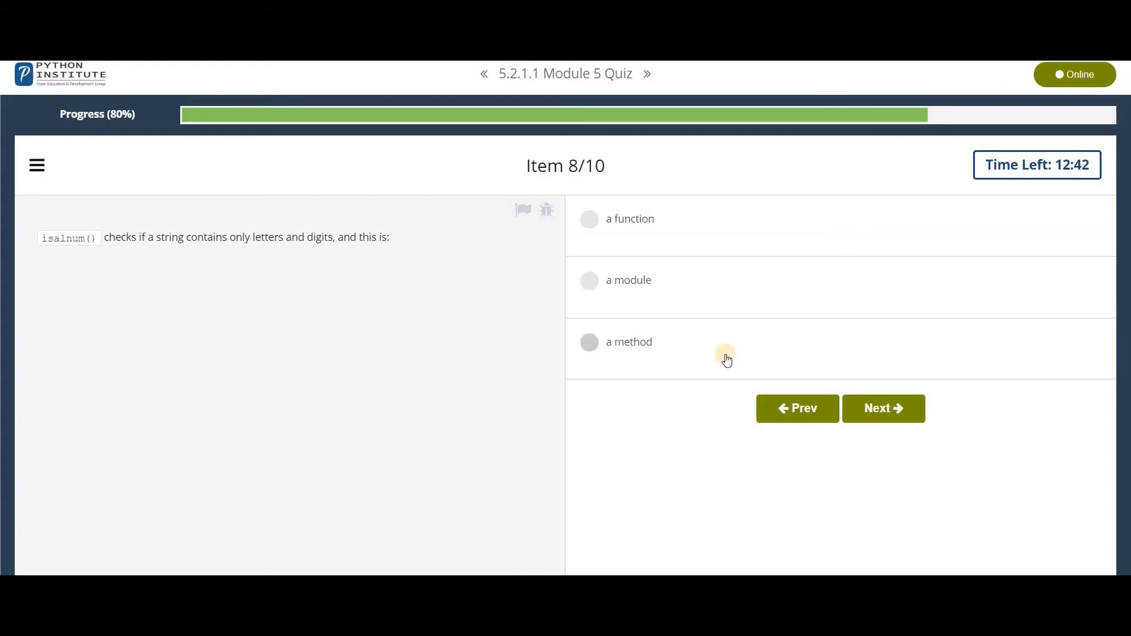
Answer items 8–10: isalnum() is a method, True for the string comparison, concatenation.
{"action": "left_click", "coordinate": [883, 410]}
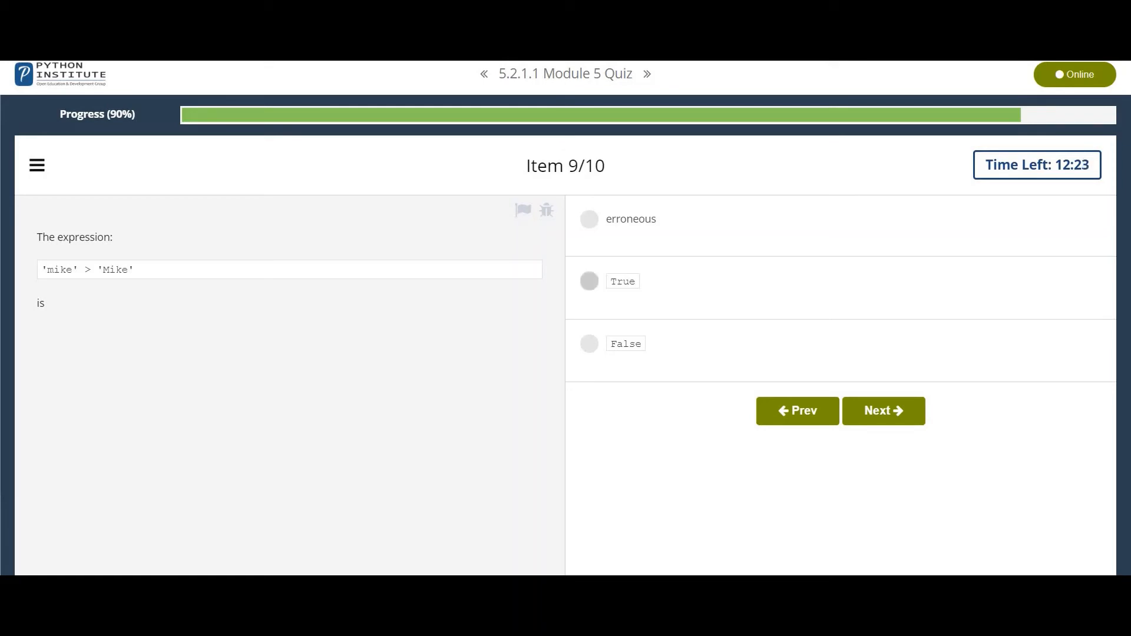
{"action": "left_click", "coordinate": [589, 281]}
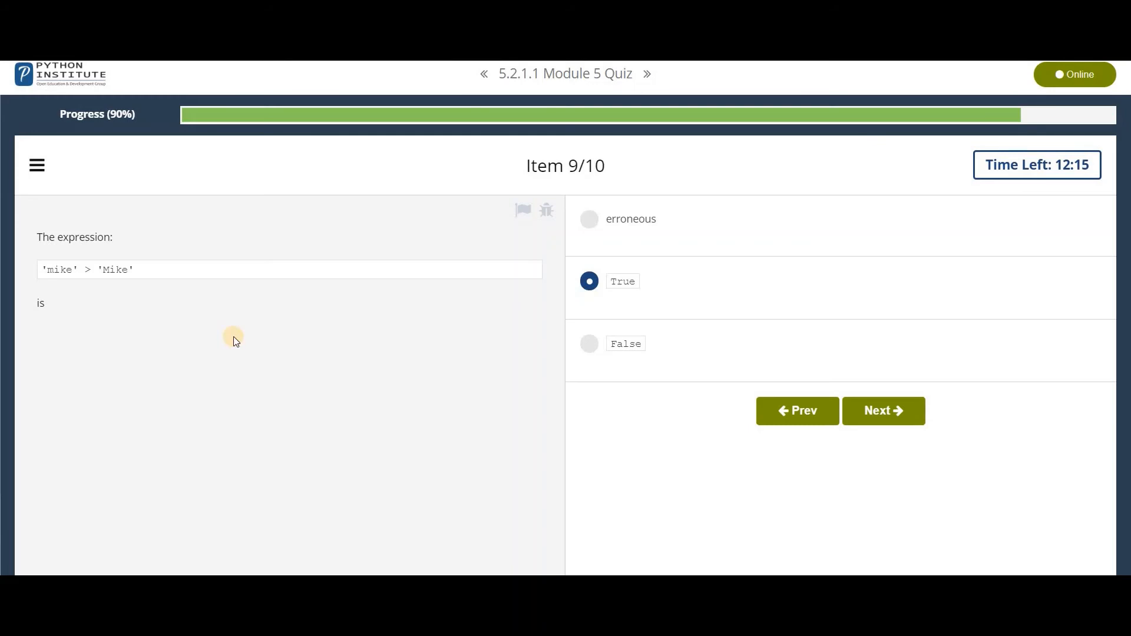
{"action": "mouse_move", "coordinate": [107, 443]}
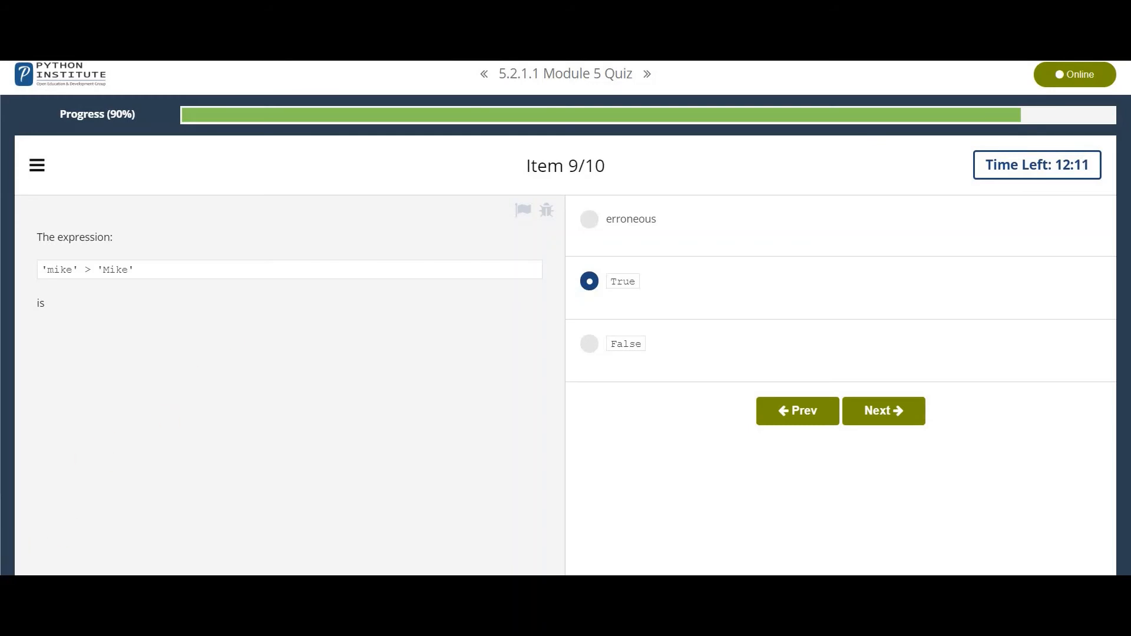
{"action": "left_click", "coordinate": [882, 410]}
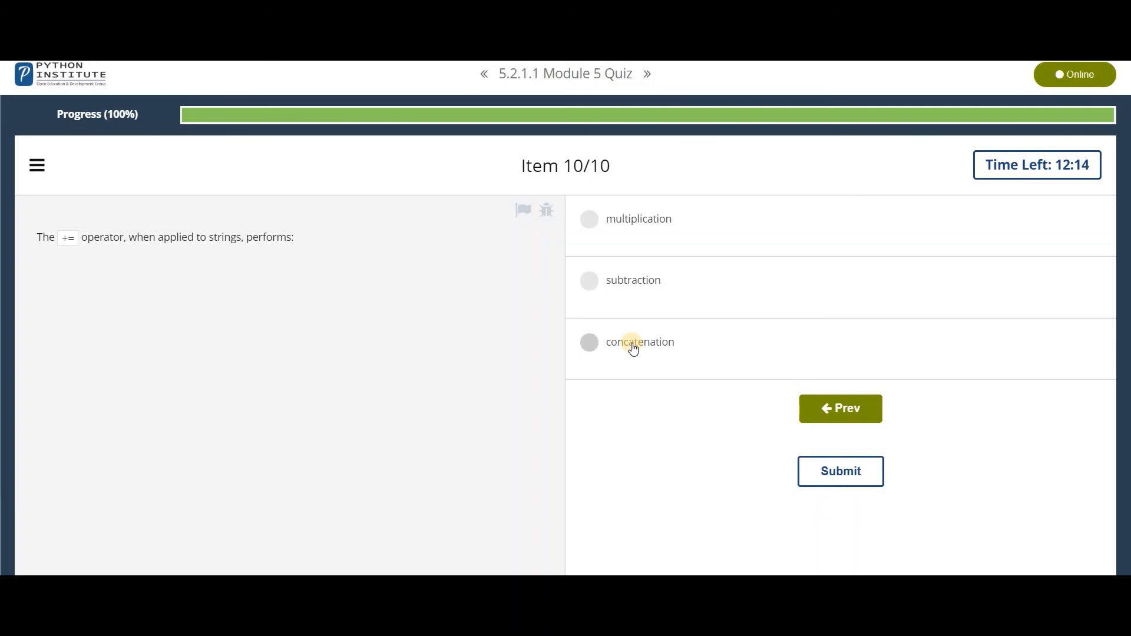
{"action": "left_click", "coordinate": [840, 471]}
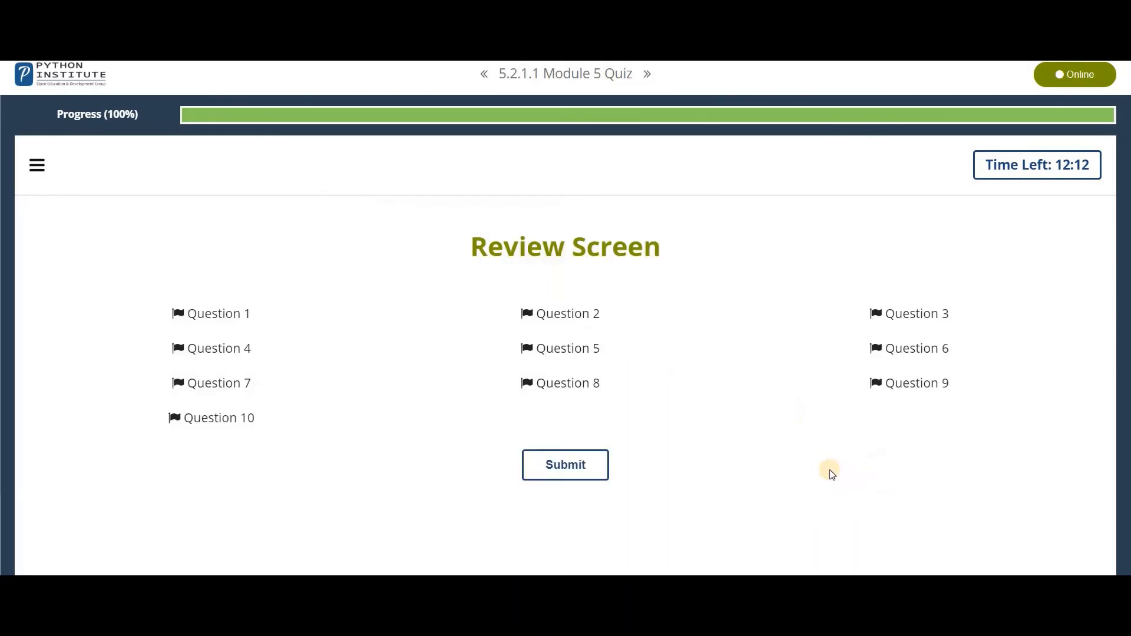
Submit the quiz and confirm ending the assessment to get the 10/10 result.
{"action": "left_click", "coordinate": [564, 464]}
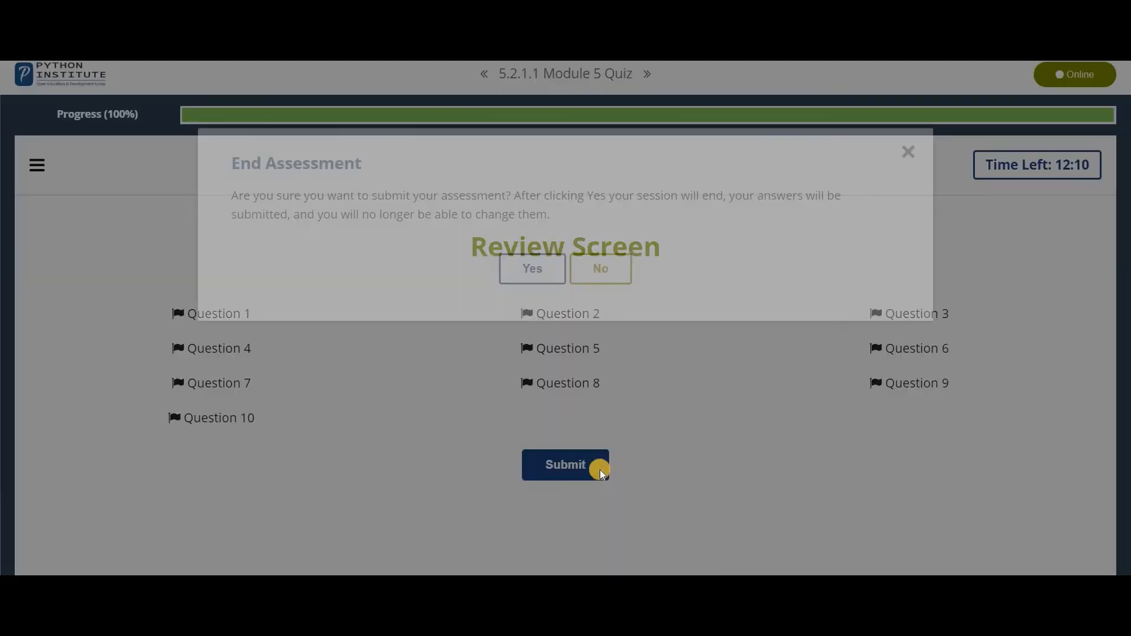
{"action": "left_click", "coordinate": [532, 268]}
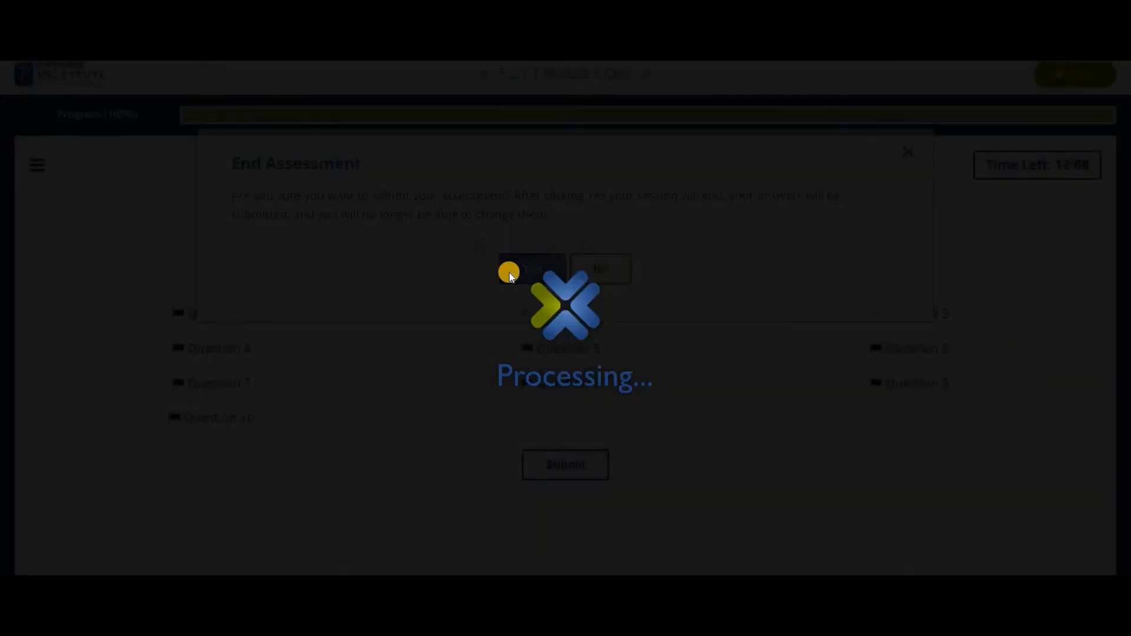
{"action": "left_click", "coordinate": [531, 268]}
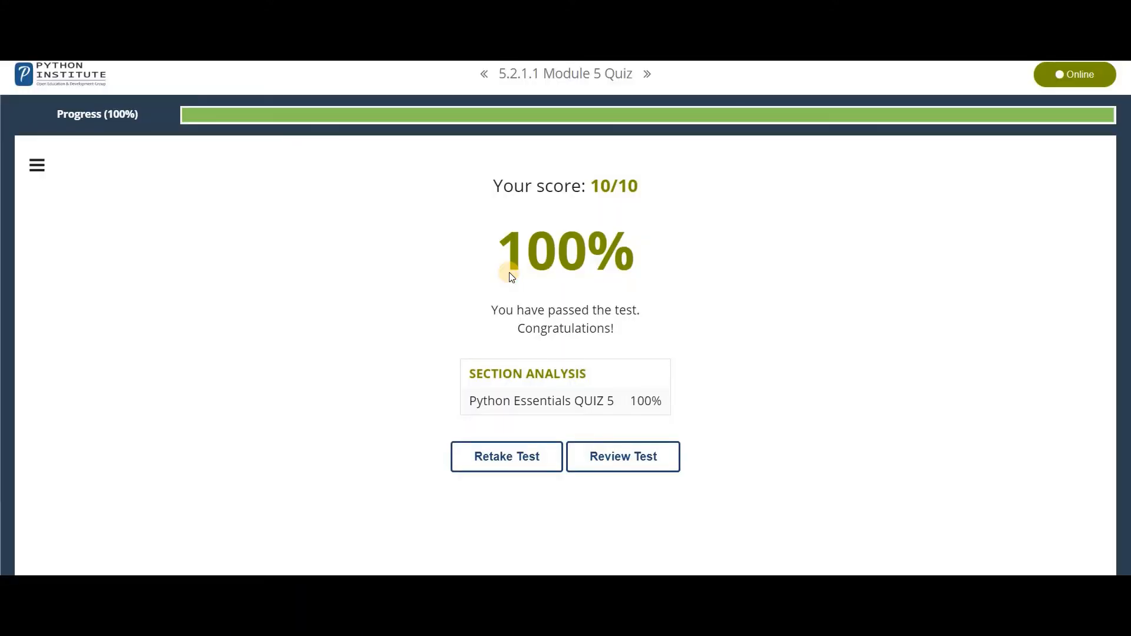